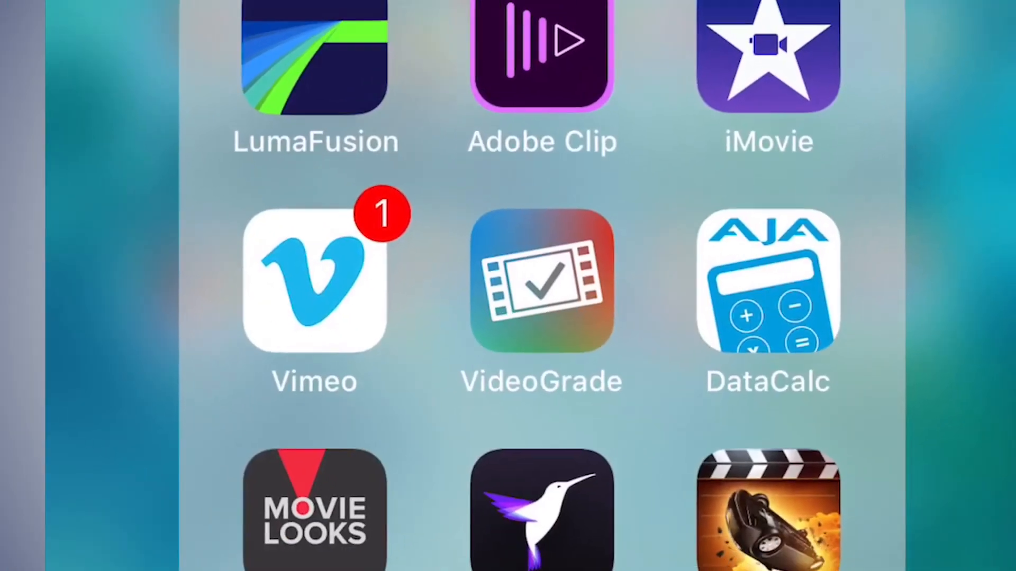
- Launch LumaFusion from the Home Screen to reach the New Project form
{"action": "left_click", "coordinate": [315, 55]}
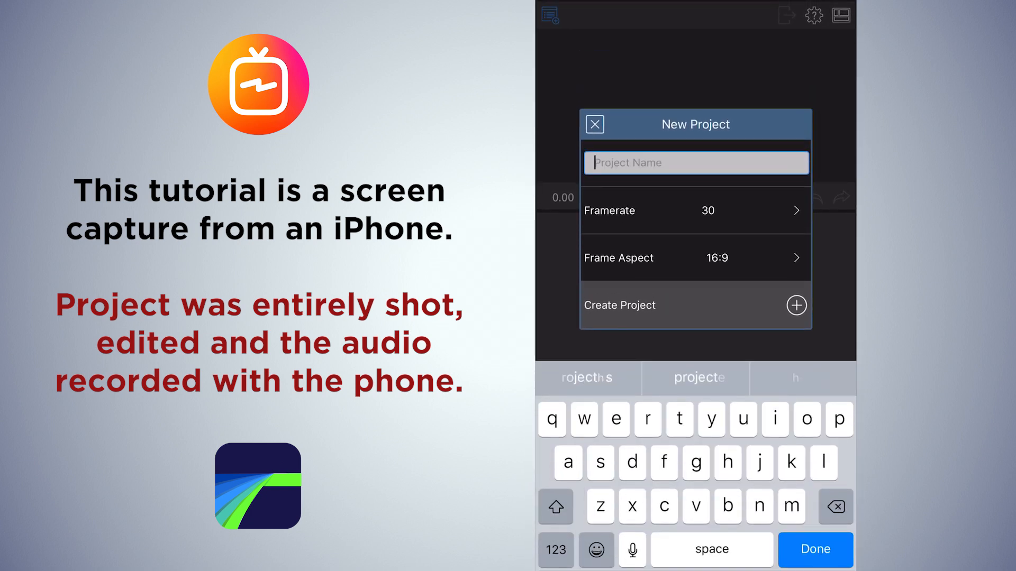
- Create a project named IGTV with a 9:16 vertical frame aspect at 24 fps
{"action": "type", "text": "I"}
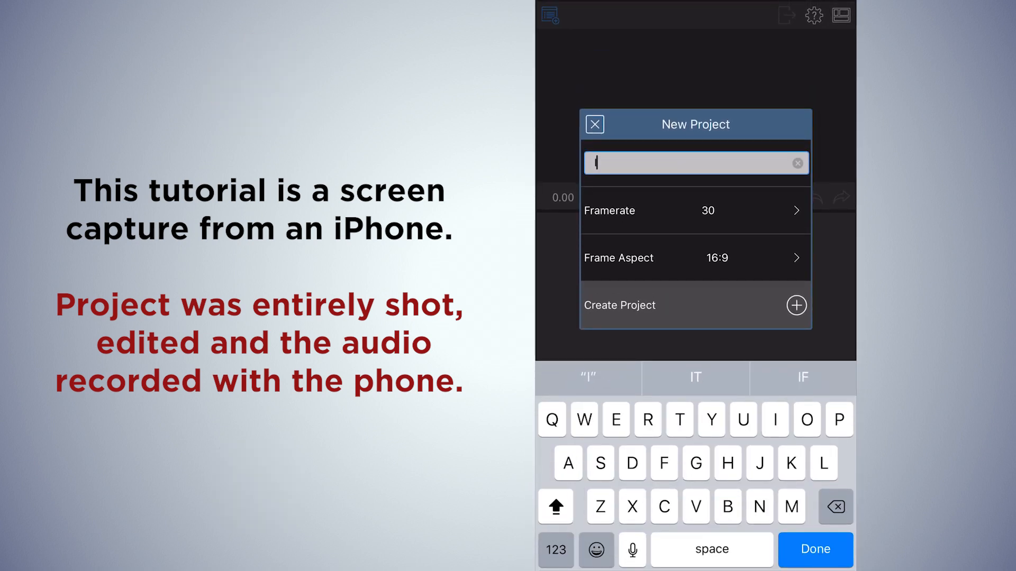
{"action": "type", "text": "GTV"}
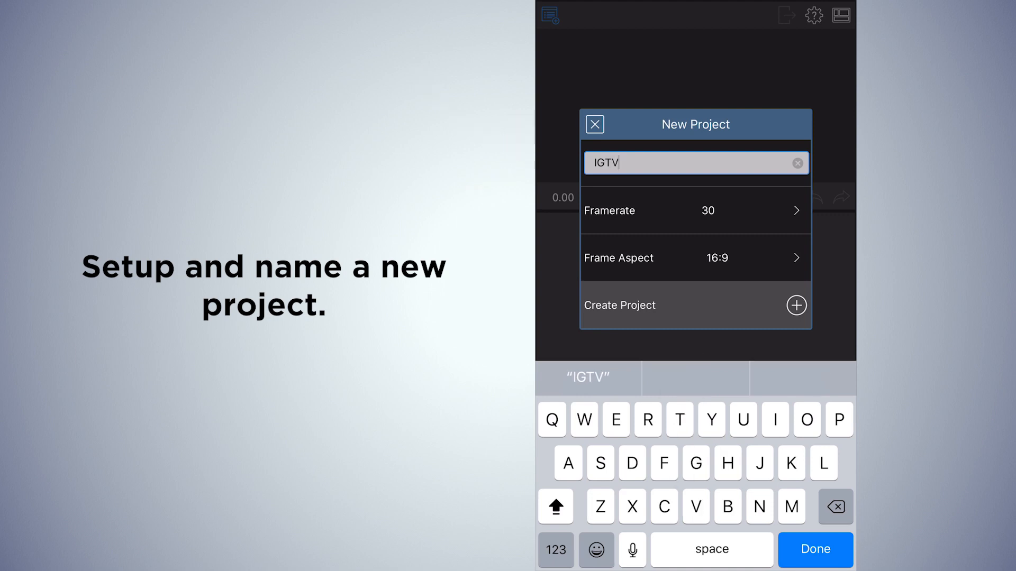
{"action": "left_click", "coordinate": [695, 210]}
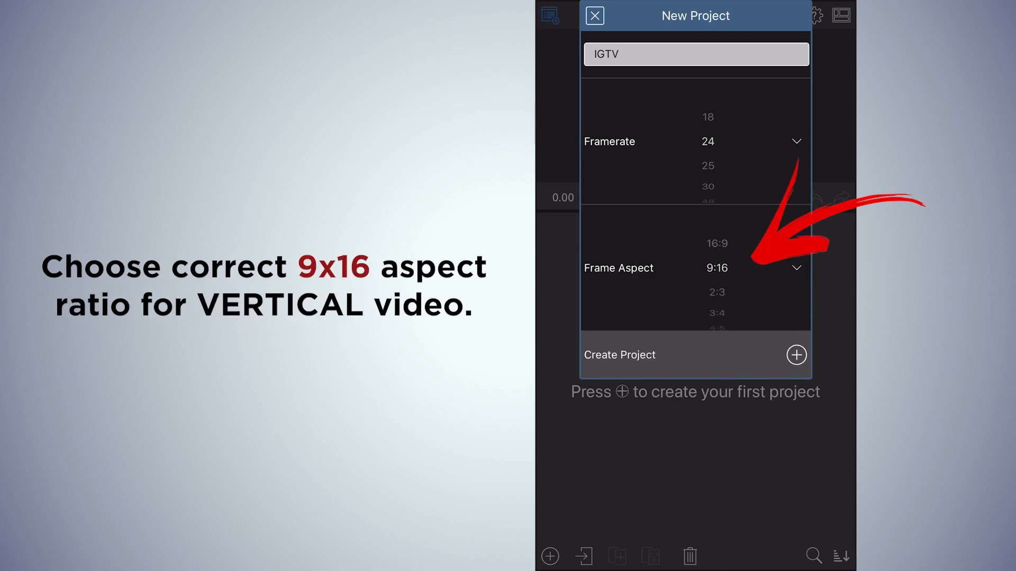
{"action": "left_click", "coordinate": [796, 355]}
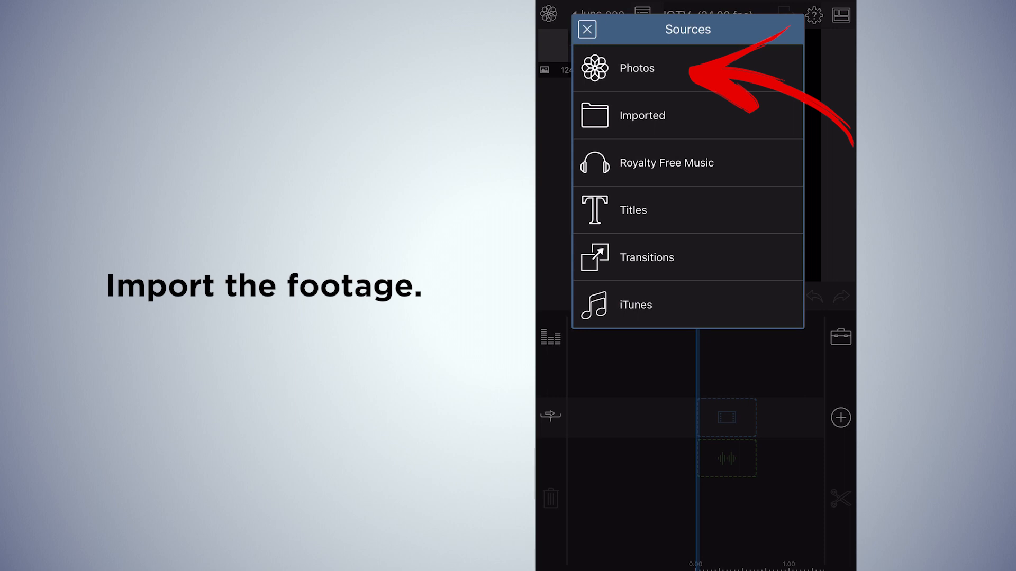
- Pick the flower clip from Photos, trim it to about 9.09 seconds, and play the section
{"action": "left_click", "coordinate": [636, 68]}
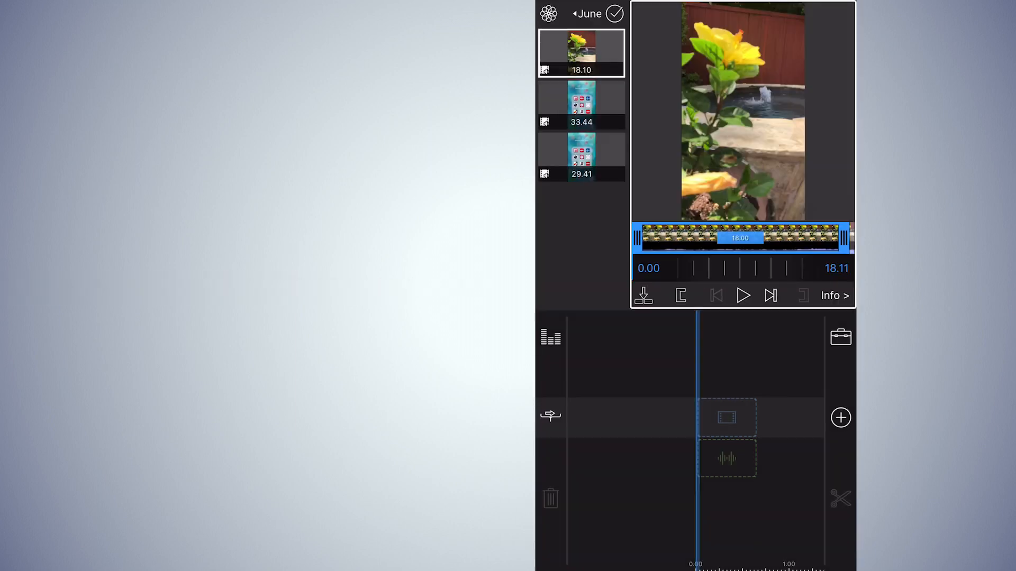
{"action": "left_click", "coordinate": [742, 295]}
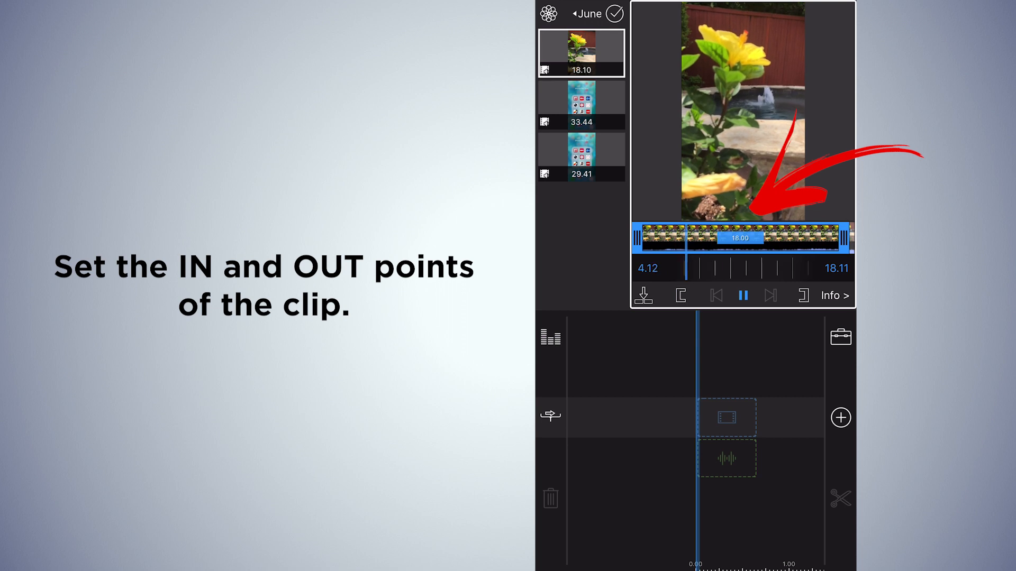
{"action": "left_click", "coordinate": [743, 295]}
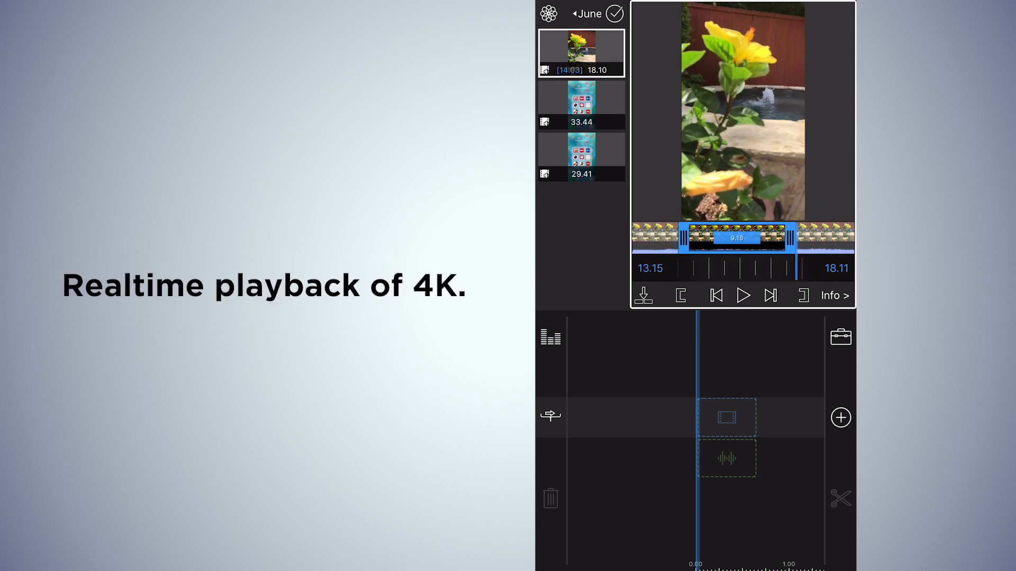
{"action": "left_click", "coordinate": [743, 295]}
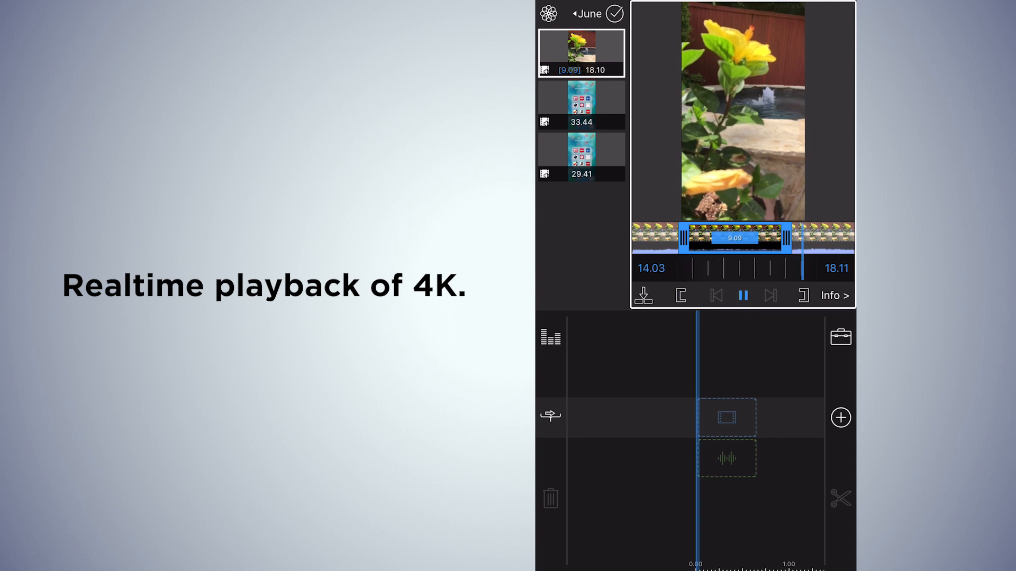
{"action": "left_click", "coordinate": [743, 296]}
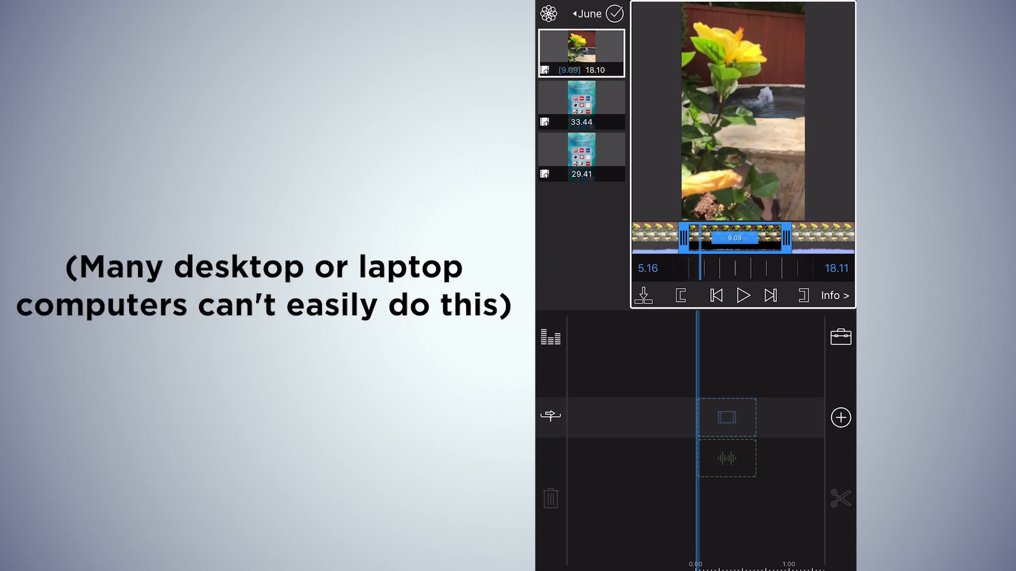
{"action": "left_click", "coordinate": [743, 295]}
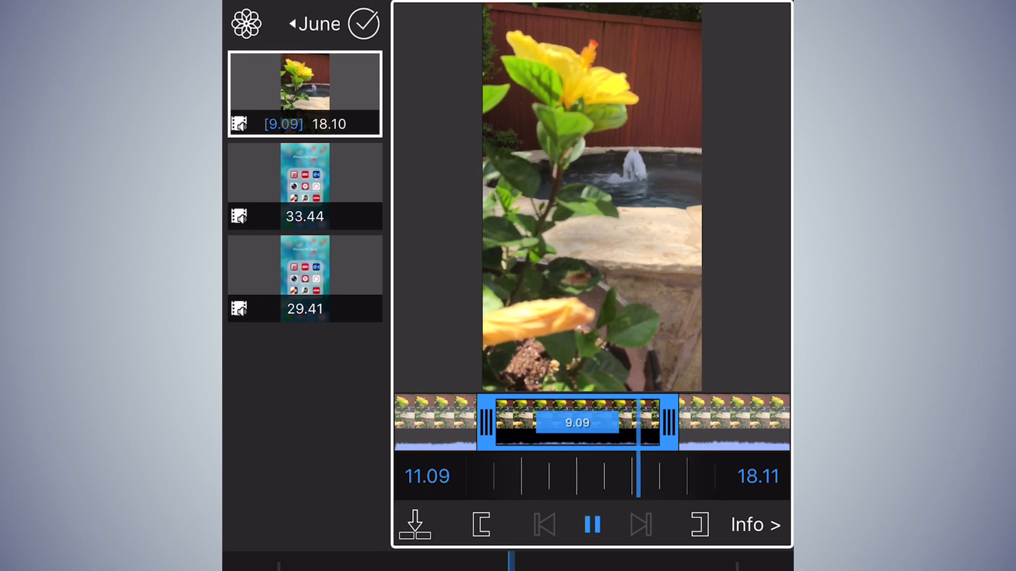
{"action": "left_click", "coordinate": [591, 525]}
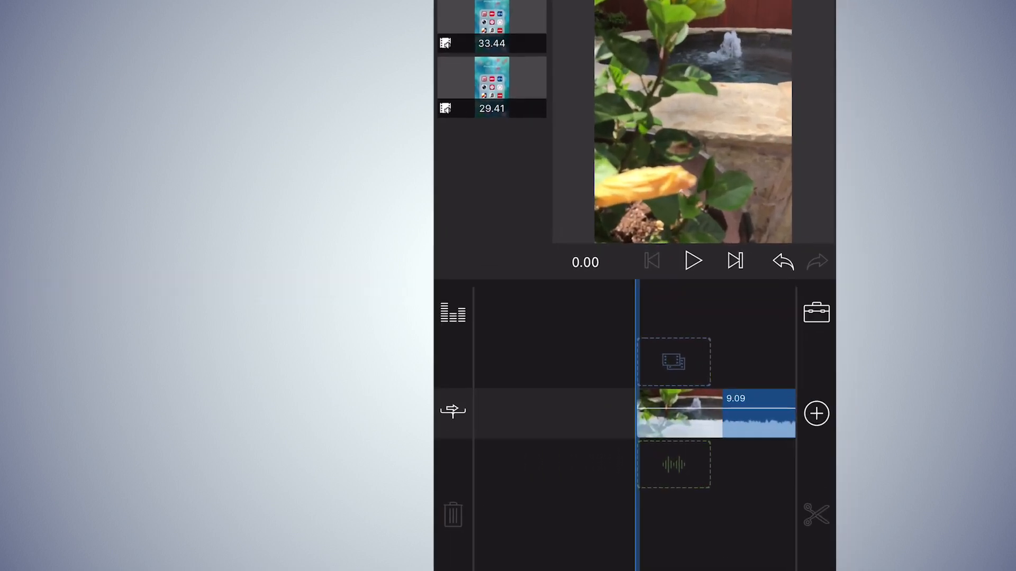
- Select the flower clip on the timeline to show its editing options
{"action": "left_click", "coordinate": [693, 261]}
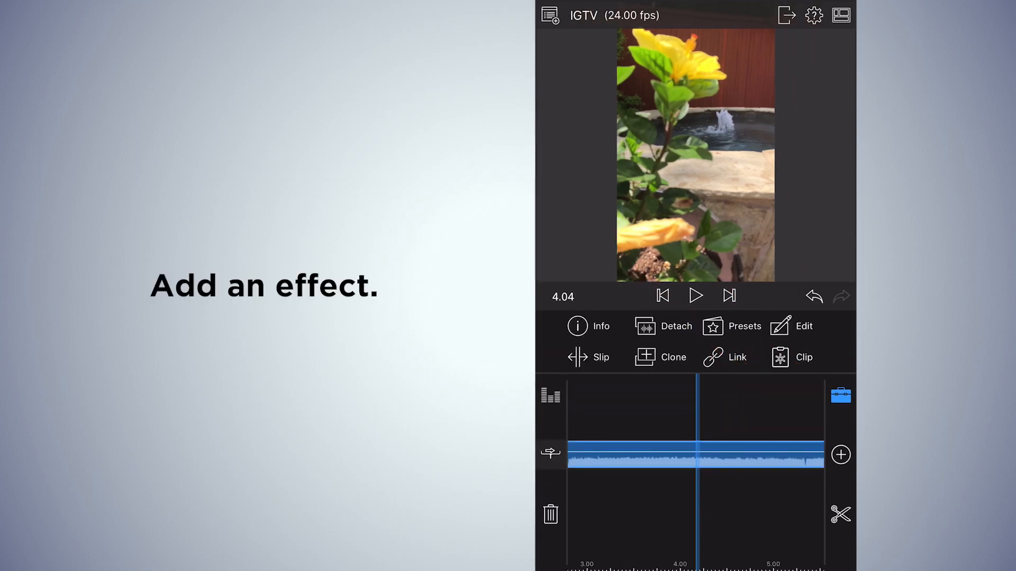
- Give the flower clip the Contrast preset from Color & Effects, then return to the timeline
{"action": "left_click", "coordinate": [803, 326]}
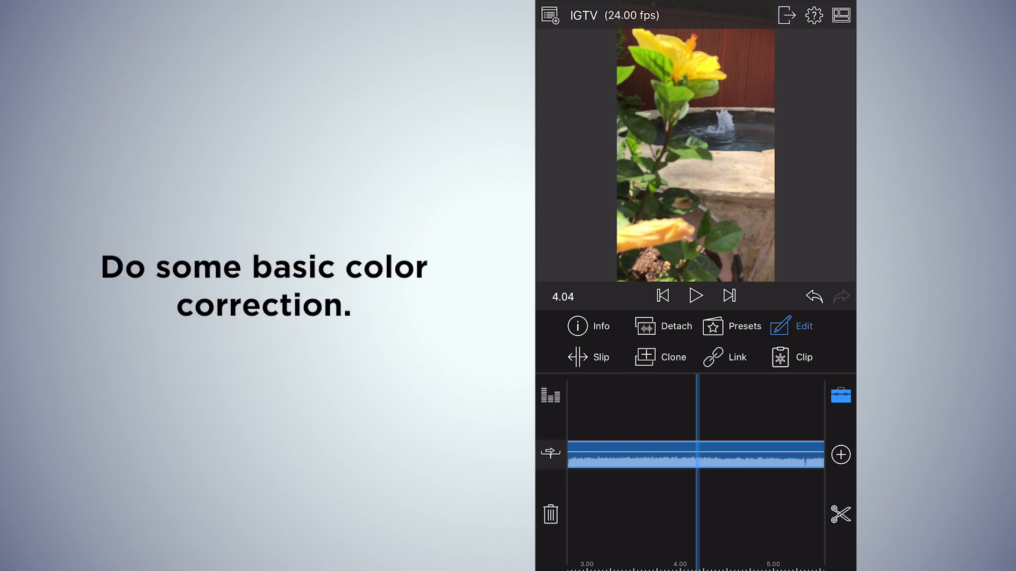
{"action": "left_click", "coordinate": [802, 326]}
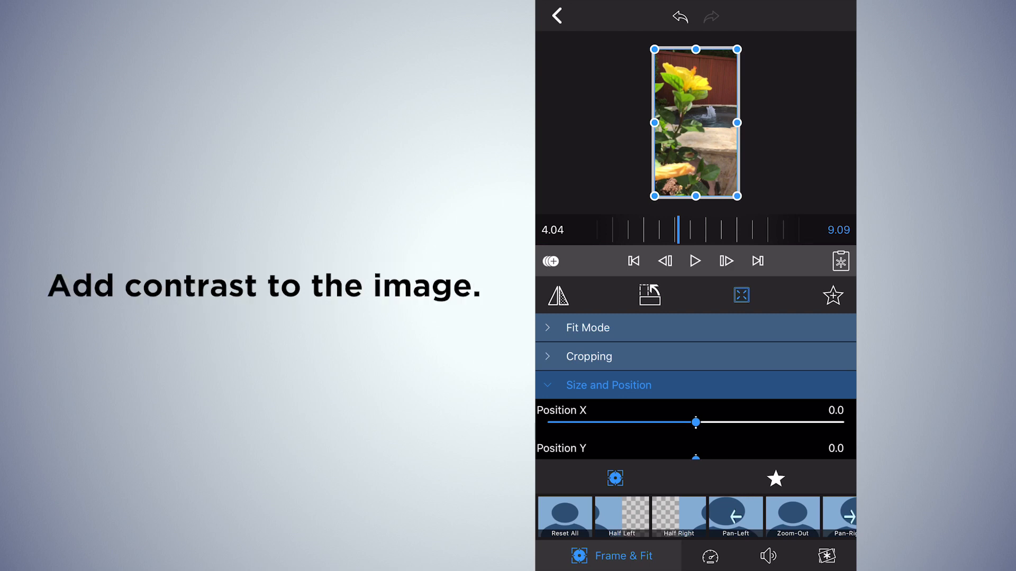
{"action": "left_click", "coordinate": [792, 556]}
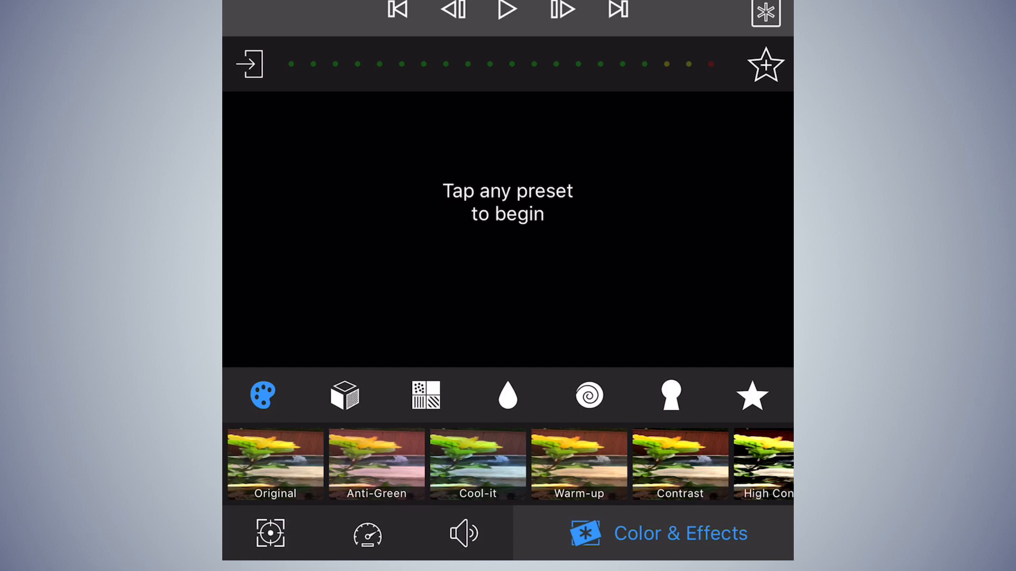
{"action": "left_click", "coordinate": [679, 464]}
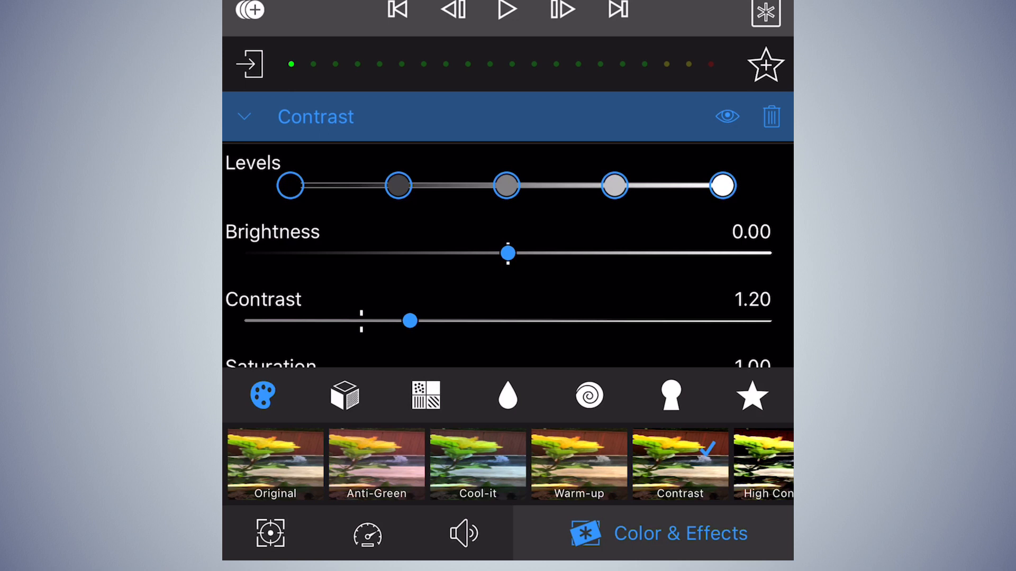
{"action": "left_click", "coordinate": [248, 63]}
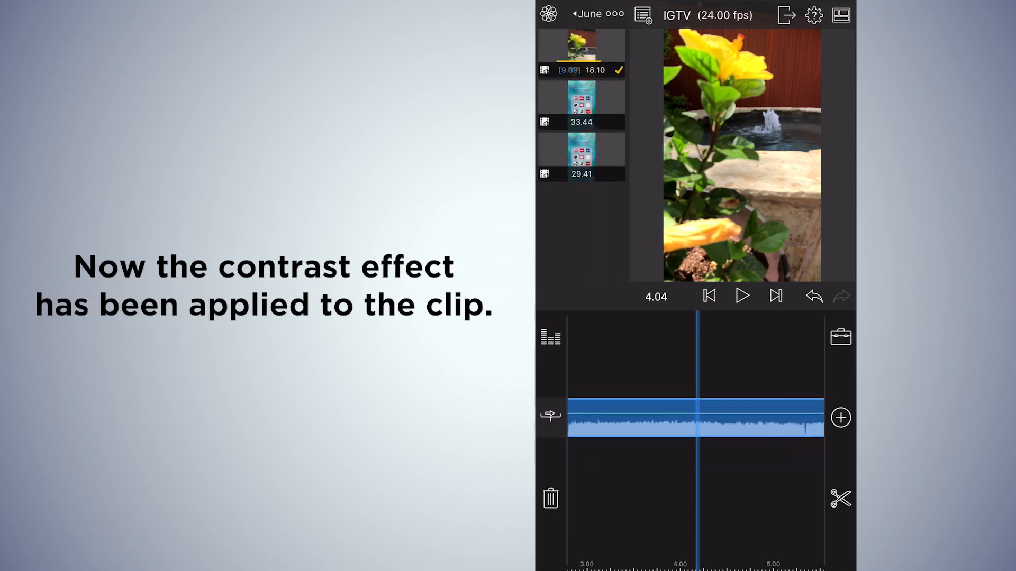
- Play back the contrast-graded flower clip and bring up the Share export options
{"action": "left_click", "coordinate": [695, 421]}
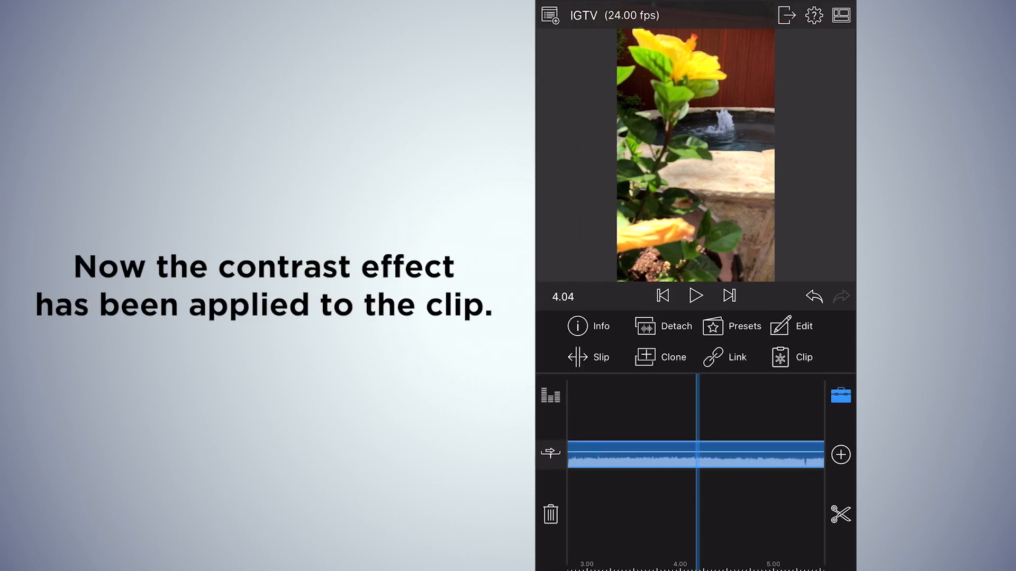
{"action": "left_click", "coordinate": [695, 295]}
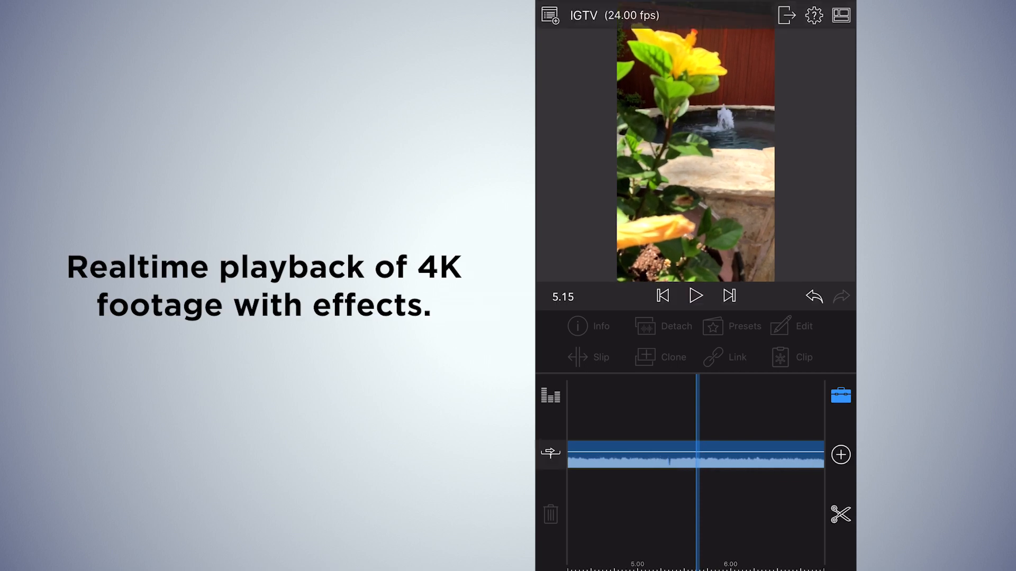
{"action": "left_click", "coordinate": [696, 296]}
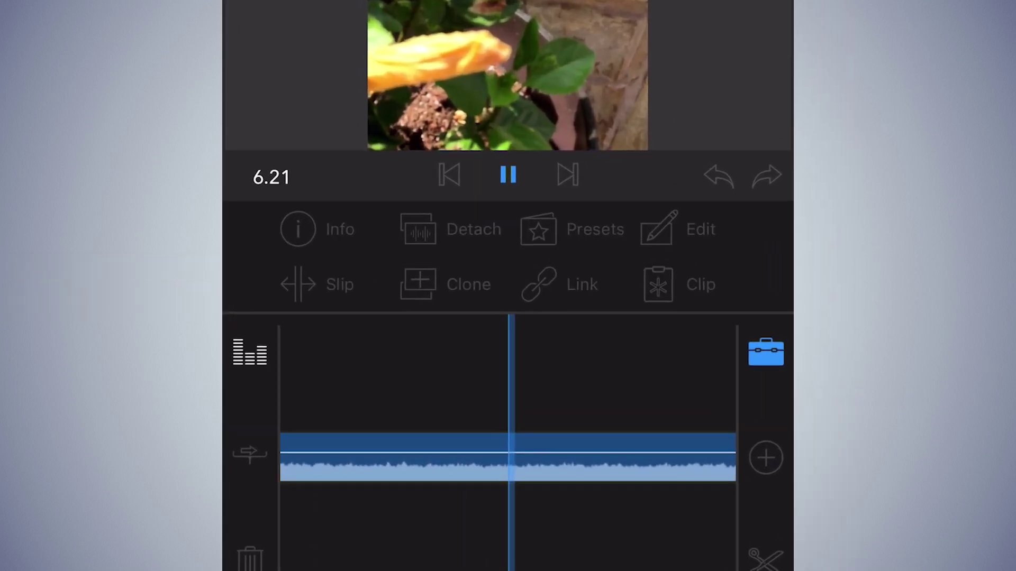
{"action": "left_click", "coordinate": [507, 175]}
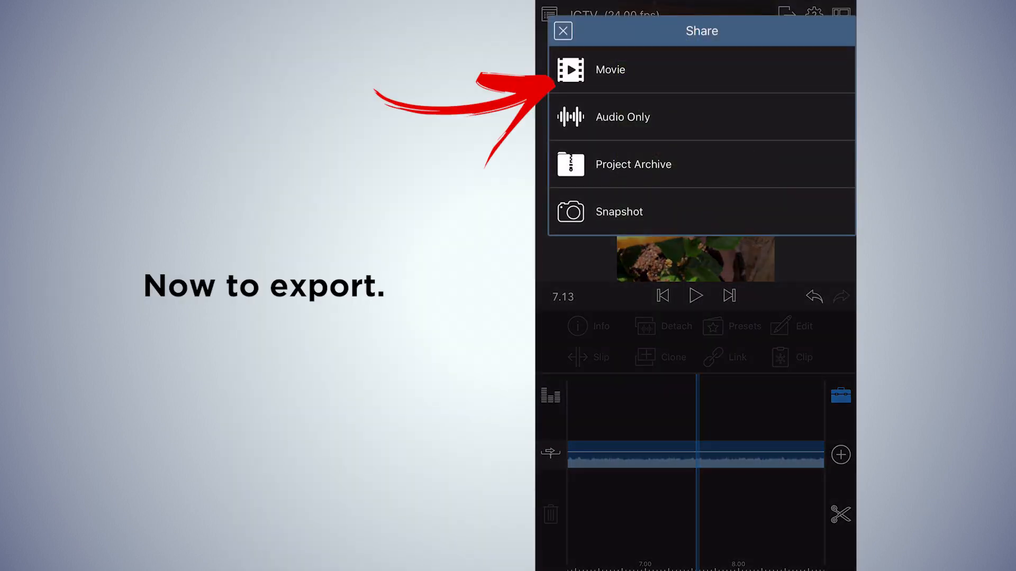
- Export the project as a 4K (2160 x 3840), 24 fps movie to Photos
{"action": "left_click", "coordinate": [609, 70]}
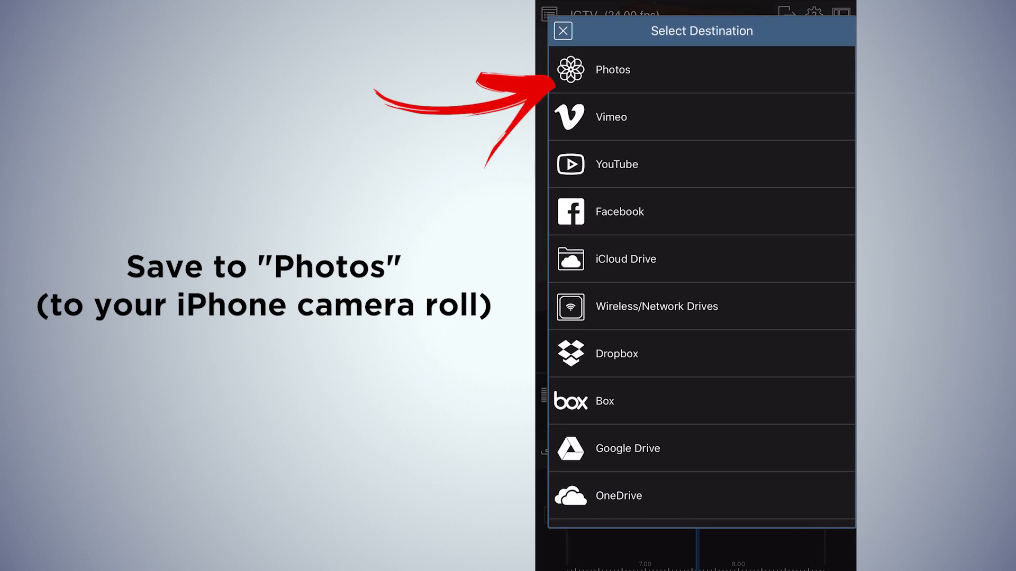
{"action": "left_click", "coordinate": [611, 70]}
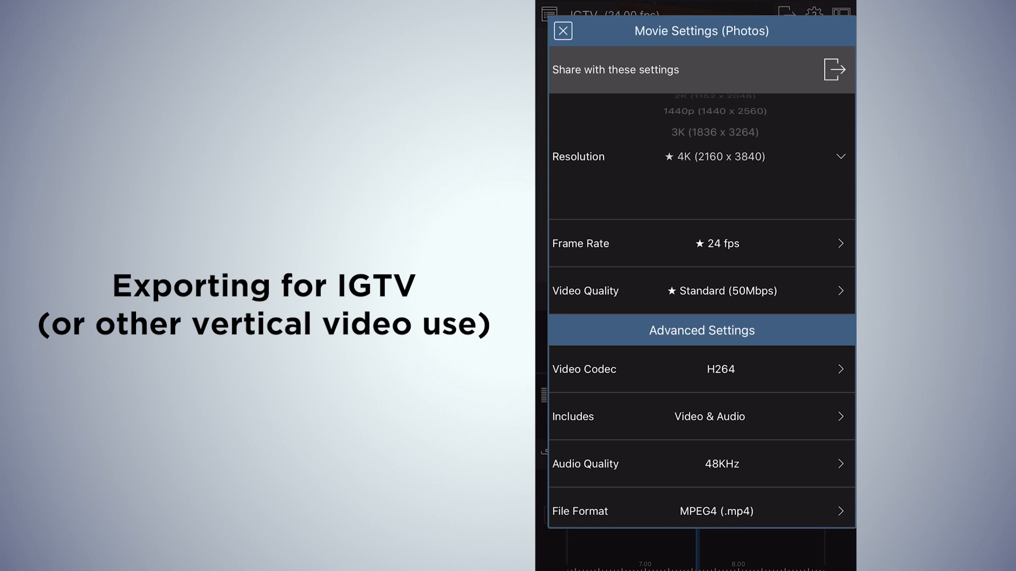
{"action": "left_click", "coordinate": [835, 69]}
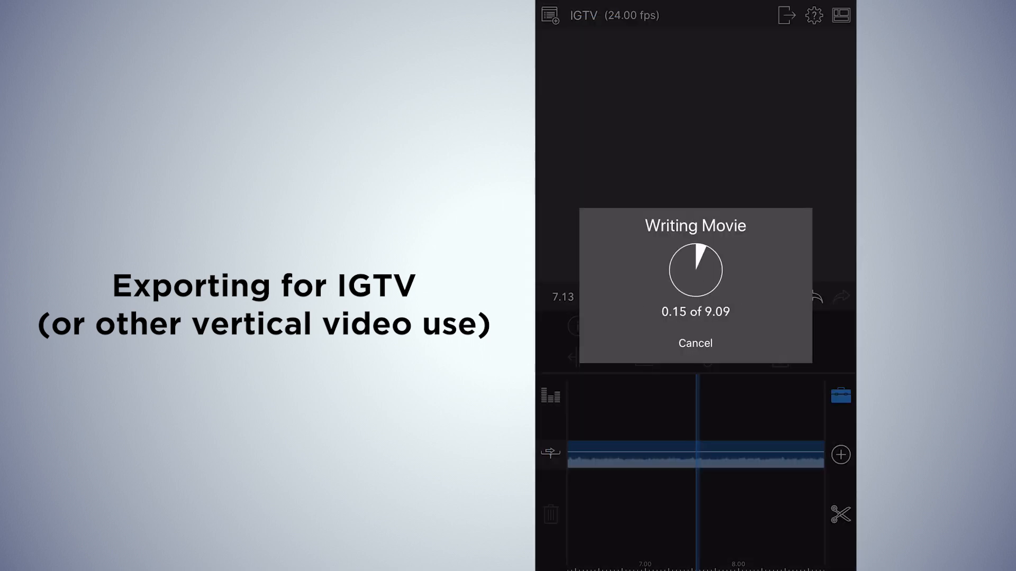